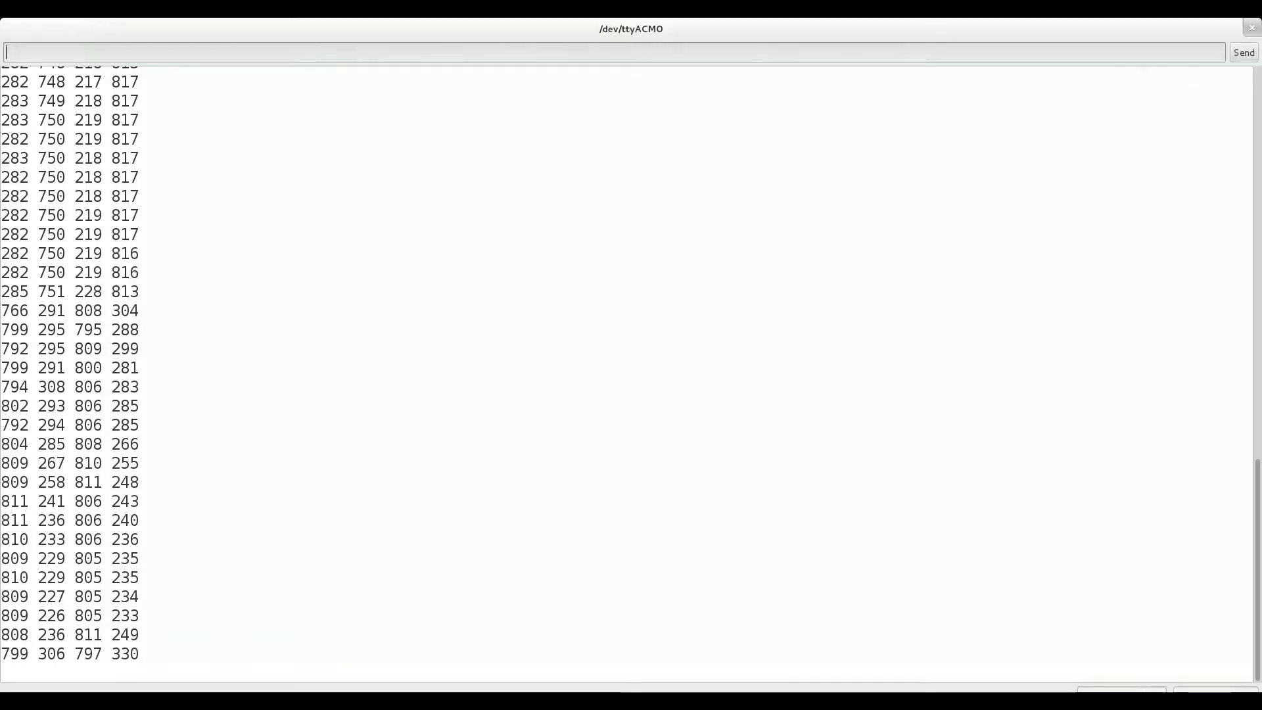
scroll("down", 3)
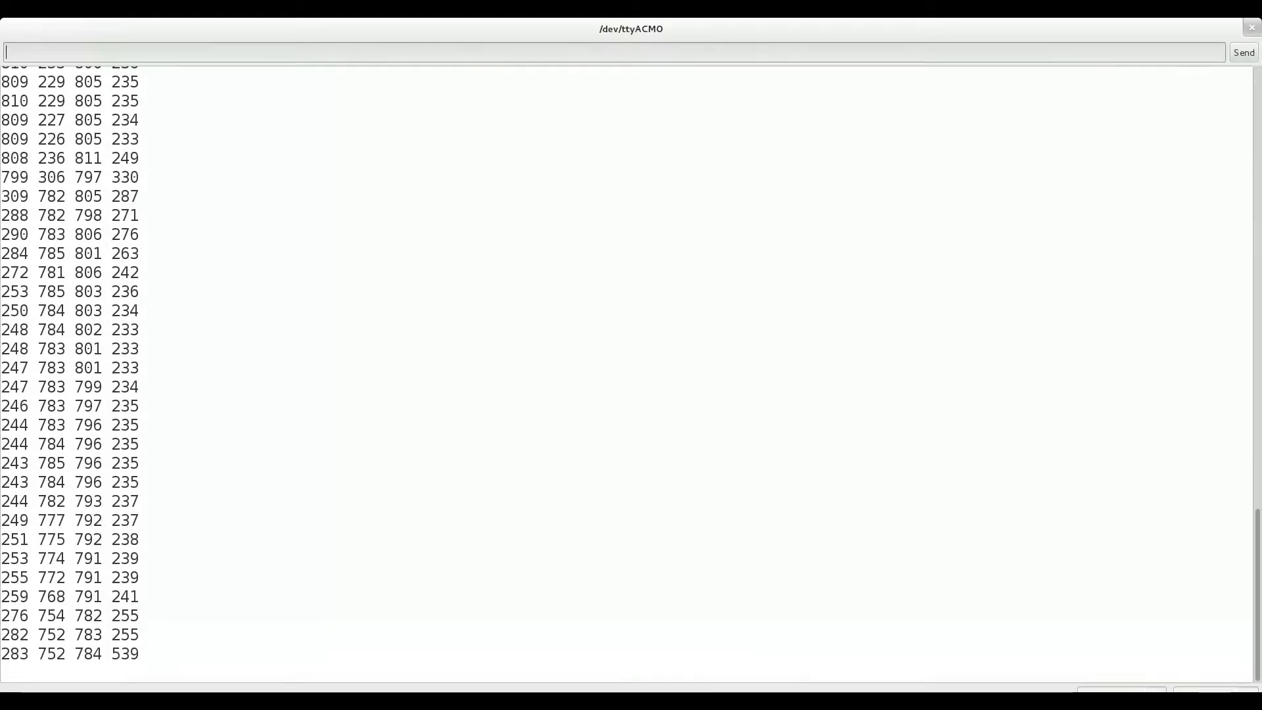
mouse_move(435, 118)
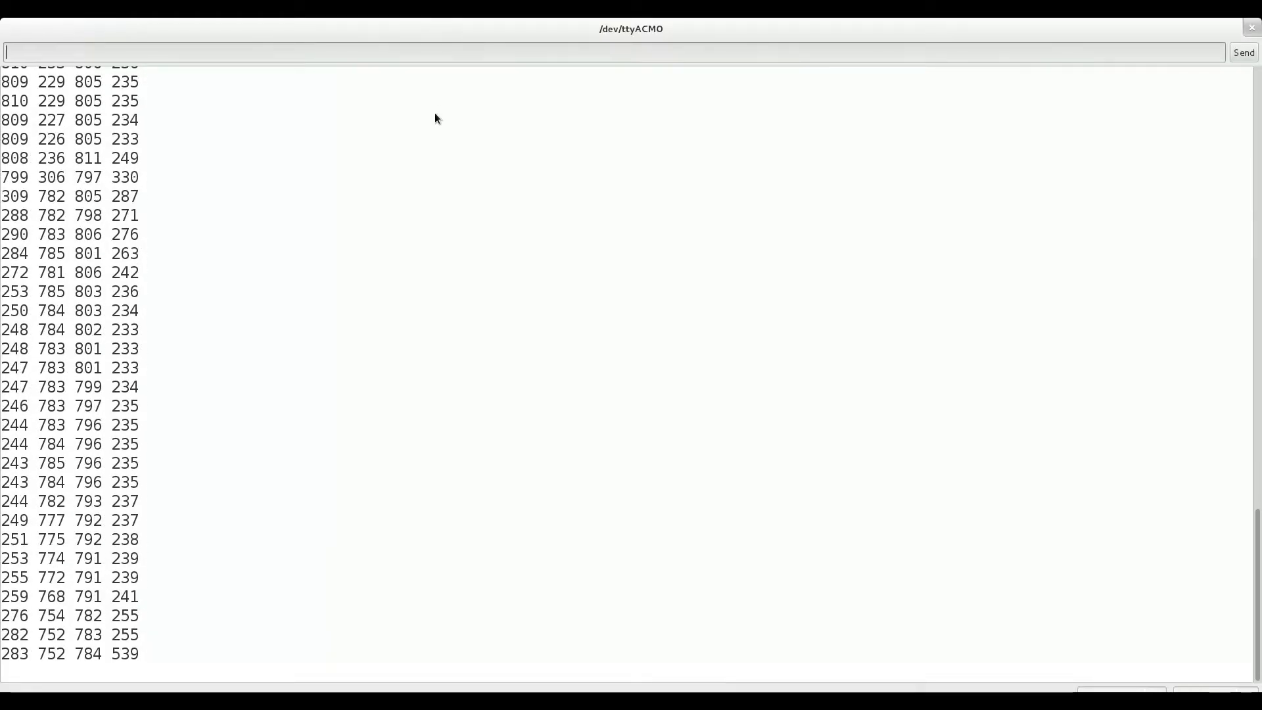